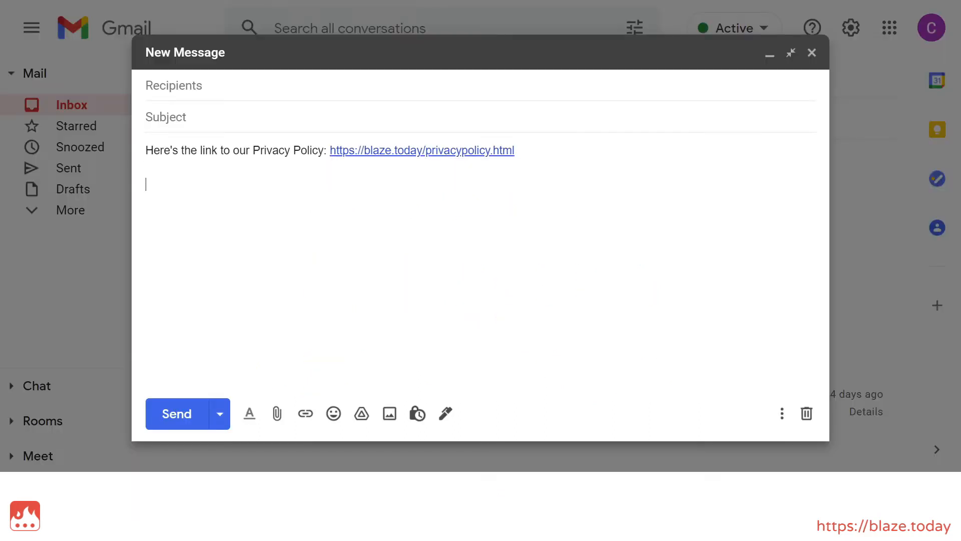
Step: Add the lines 'For your information:', 'Quick update:', 'Noted with thanks.' and 'Going out for lunch break. Back in 1hr.'
type("For your information:")
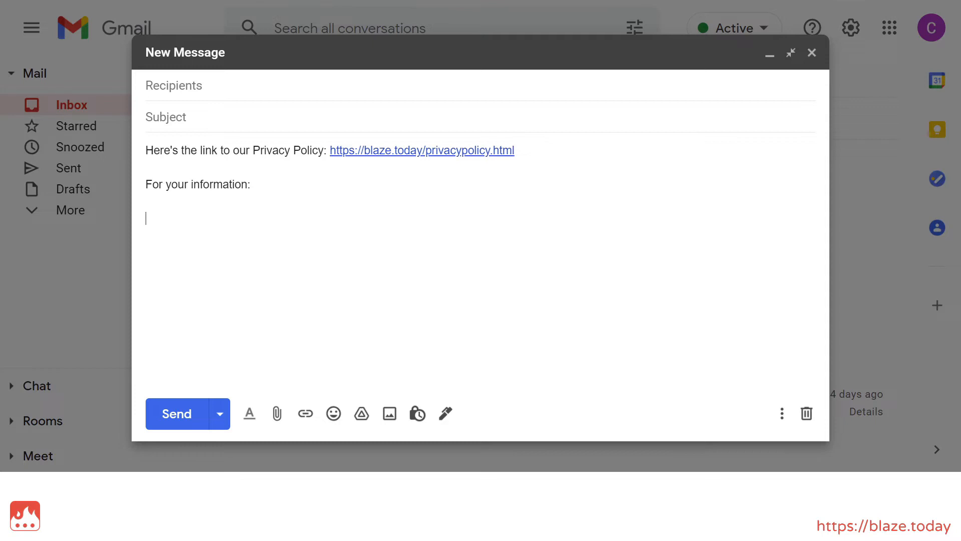
type("Quick update:")
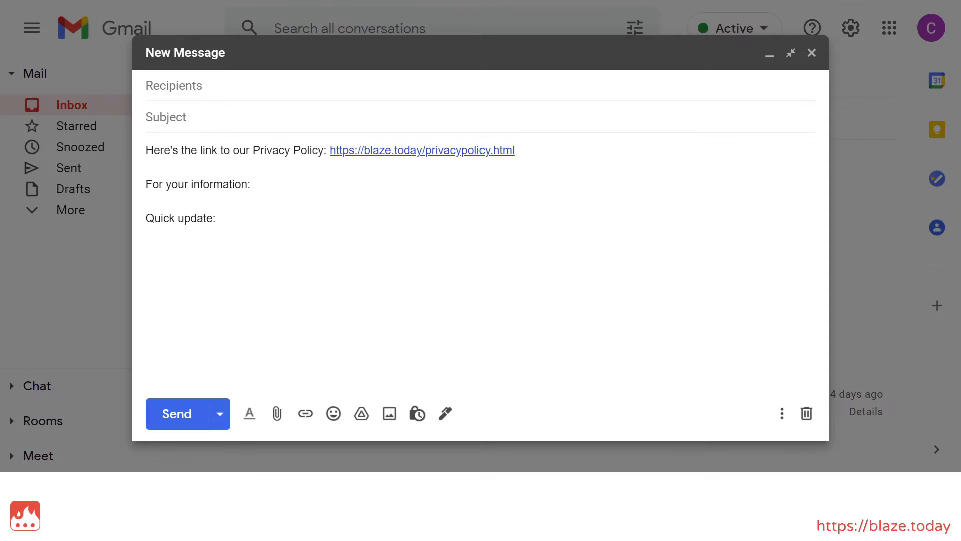
type("Noted with thanks.")
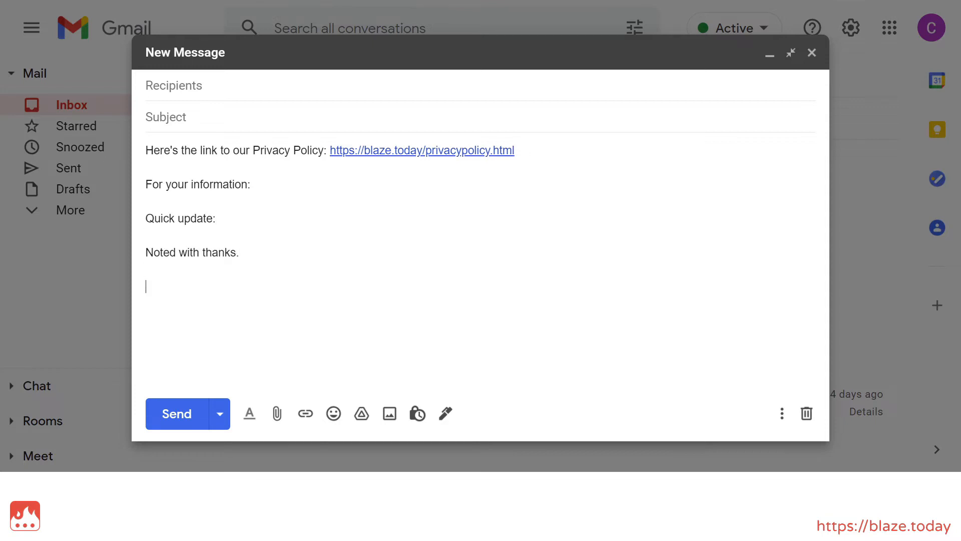
type("Going out for lunch break. Back in 1hr.")
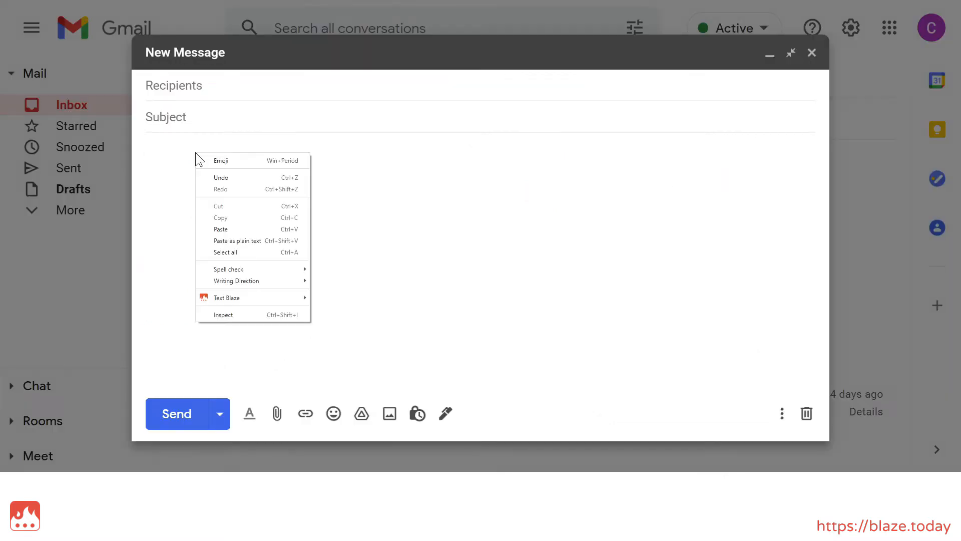
mouse_move(211, 234)
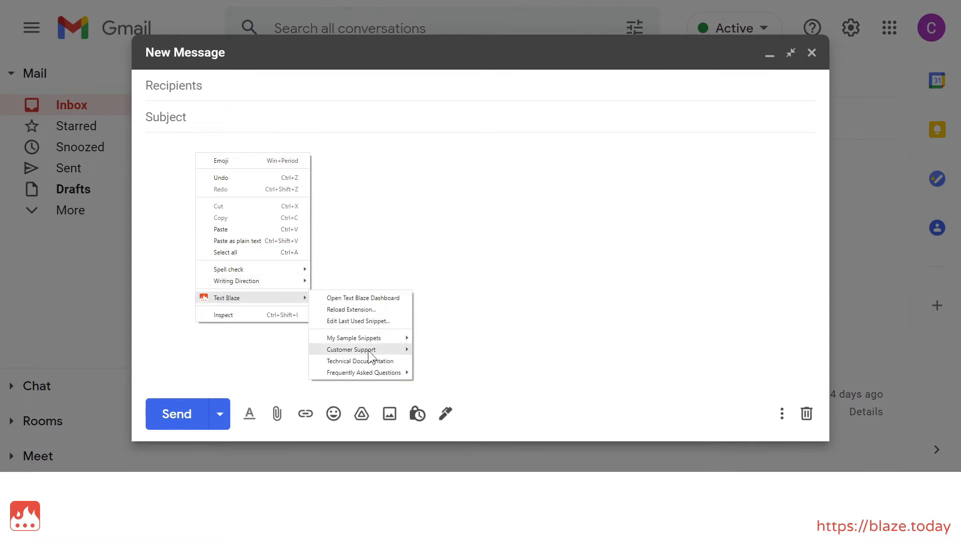
Step: Show the Customer Support snippet group from the Text Blaze right-click menu
left_click(358, 360)
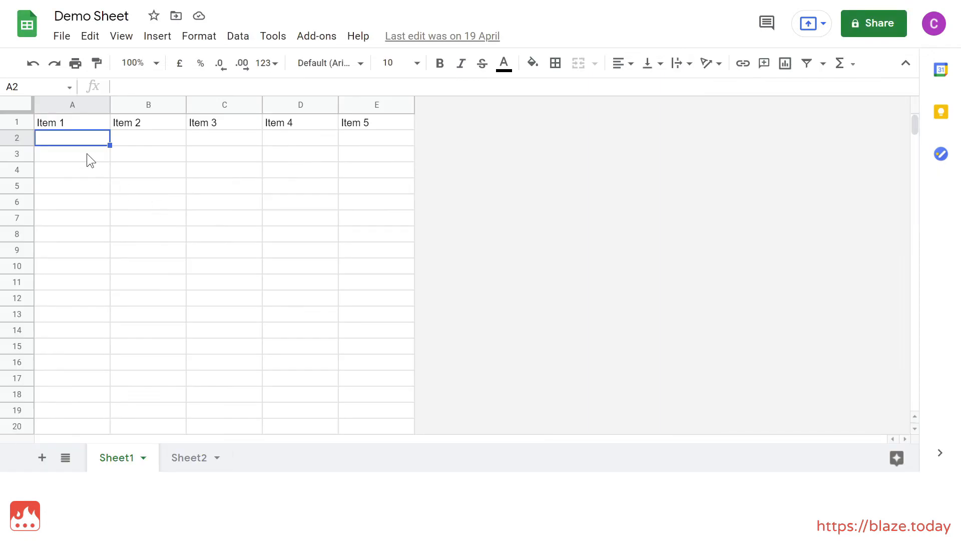
Step: Bring up the context menu with snippet options on cell A2 of Demo Sheet
right_click(72, 153)
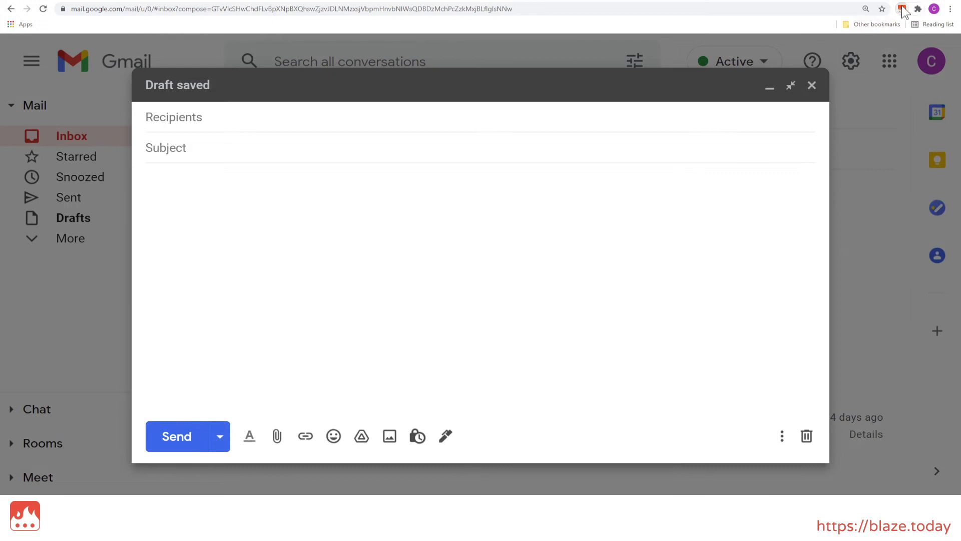
Step: Launch the Text Blaze extension from the toolbar over the empty Gmail draft
left_click(902, 9)
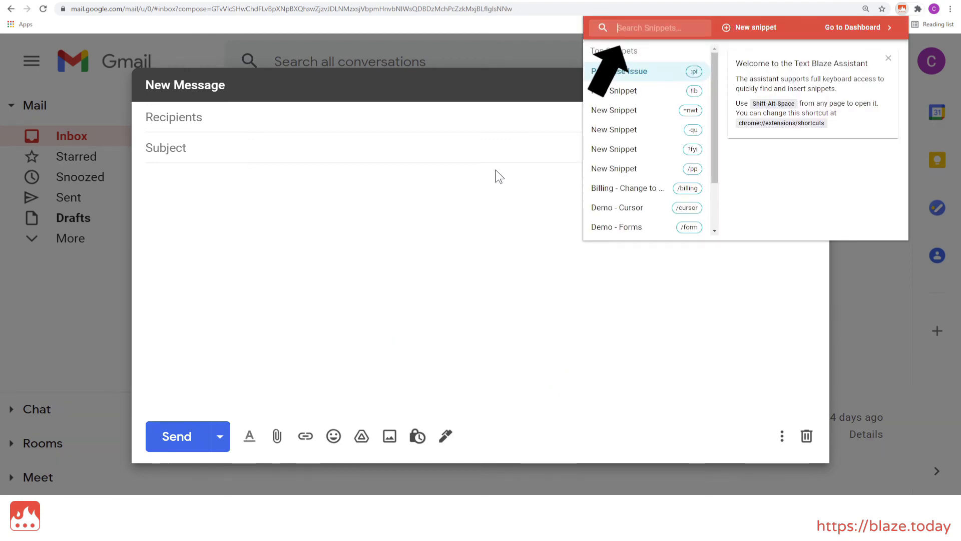
Step: Search 'bill' and insert the Billing - Change to Yearly snippet into the draft
type("billing")
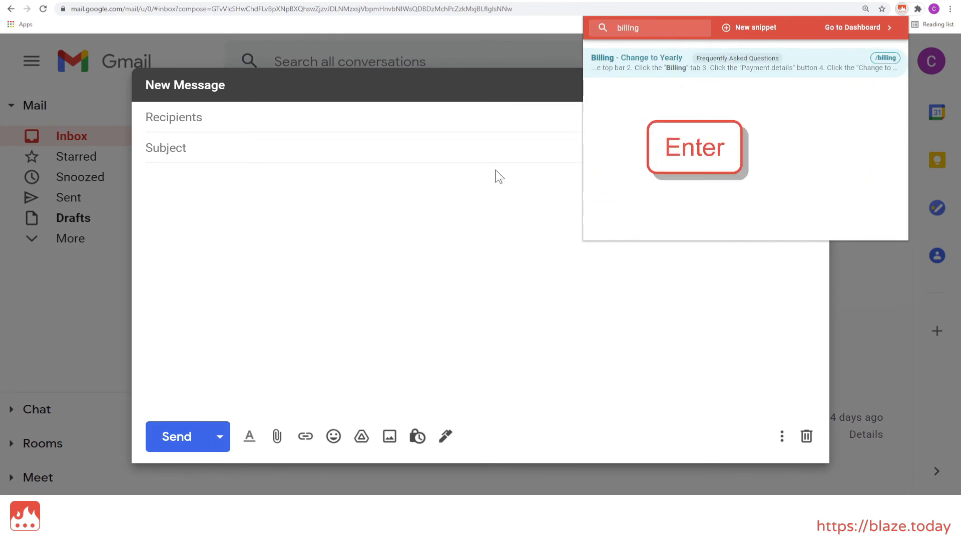
left_click(695, 147)
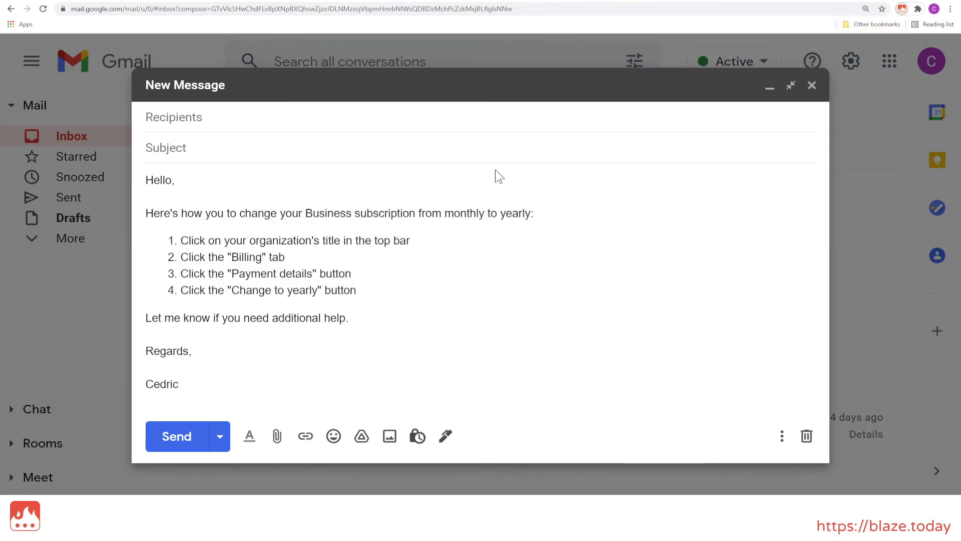